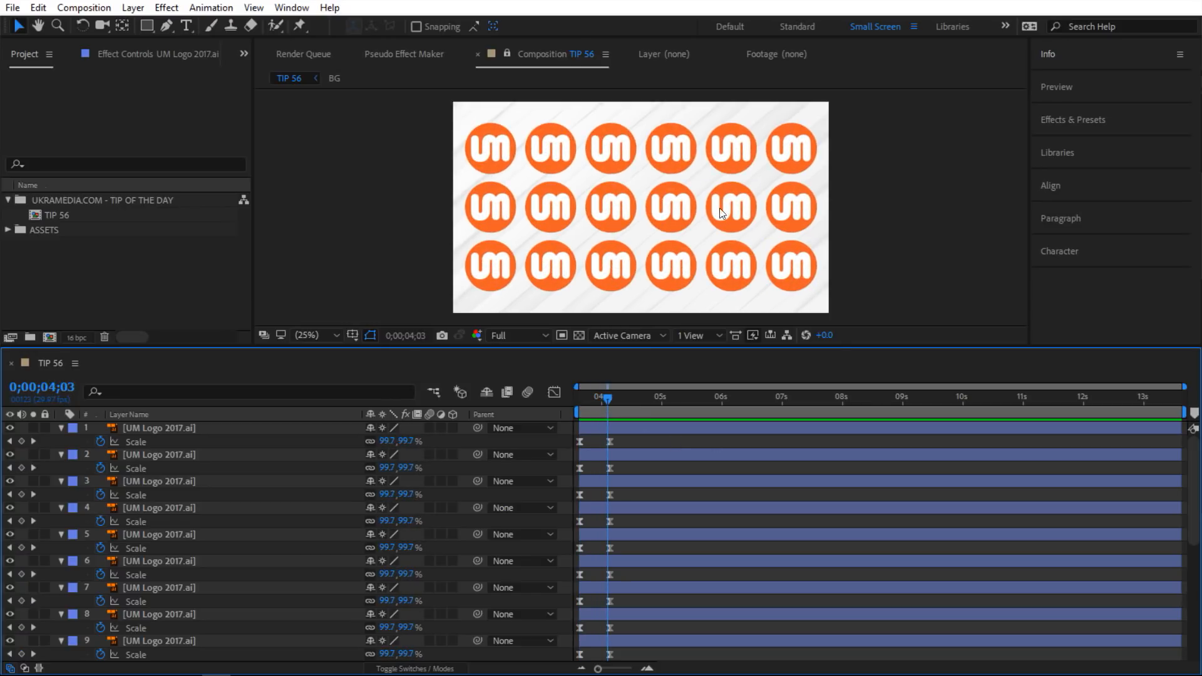
pyautogui.moveTo(704, 271)
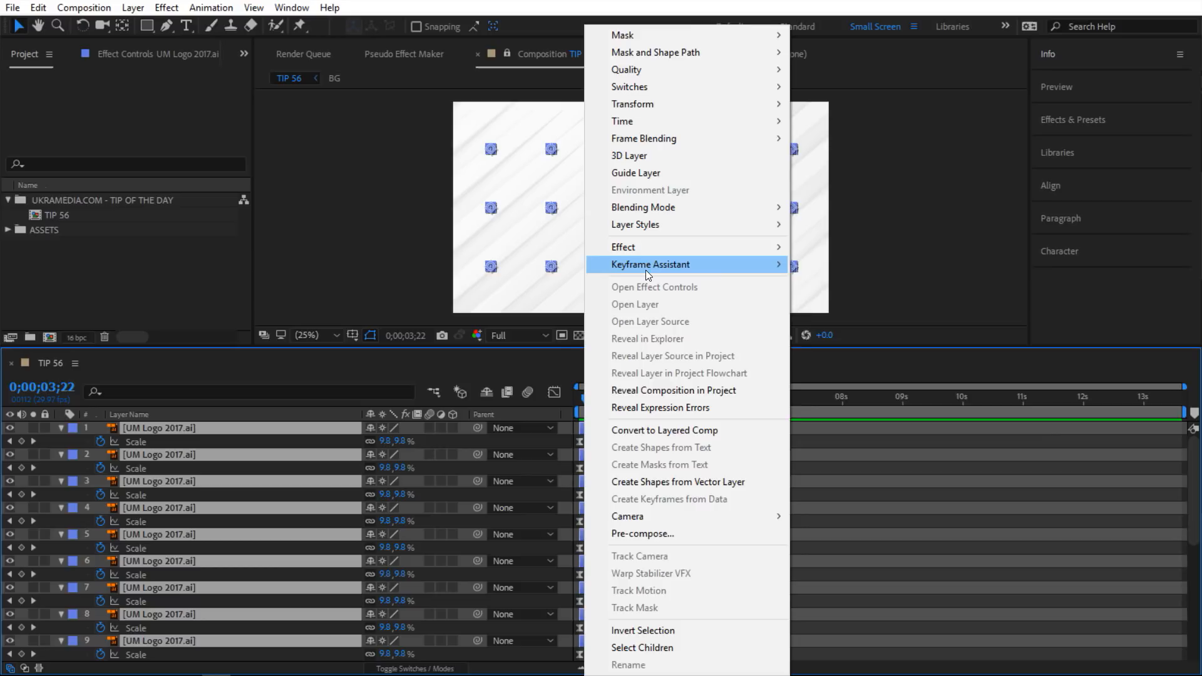
pyautogui.moveTo(650, 264)
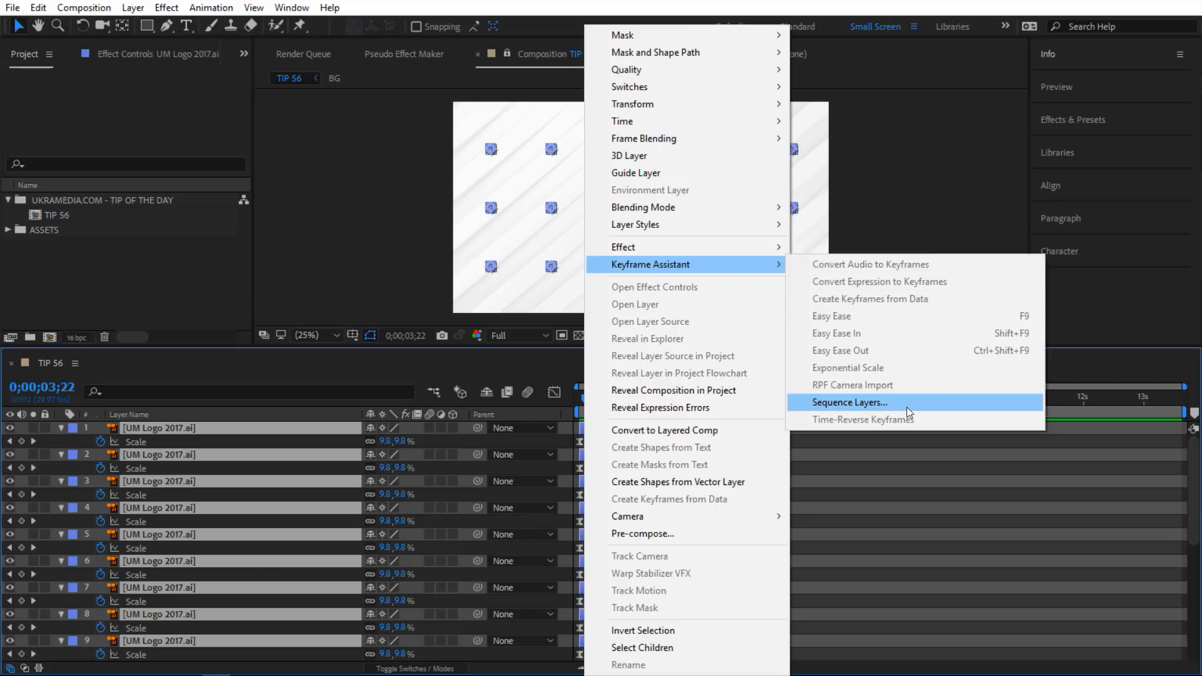
# - Apply Sequence Layers to the selected logo layers with Overlap left unchecked
pyautogui.click(848, 403)
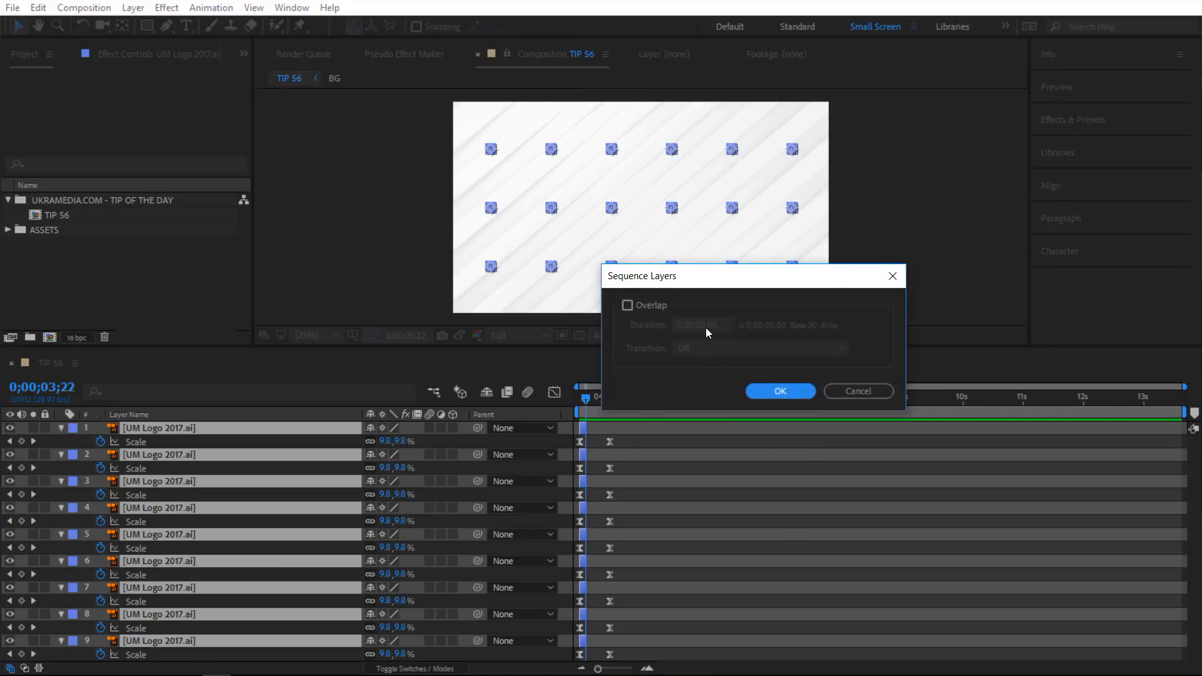
pyautogui.click(627, 305)
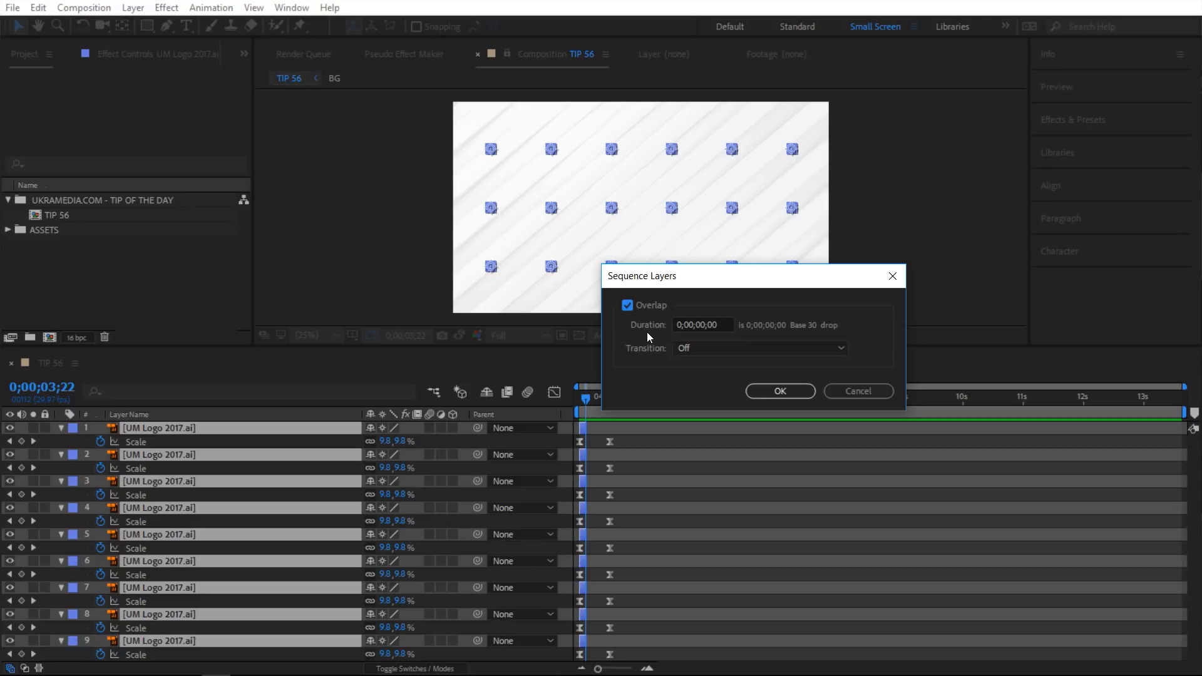
pyautogui.click(628, 305)
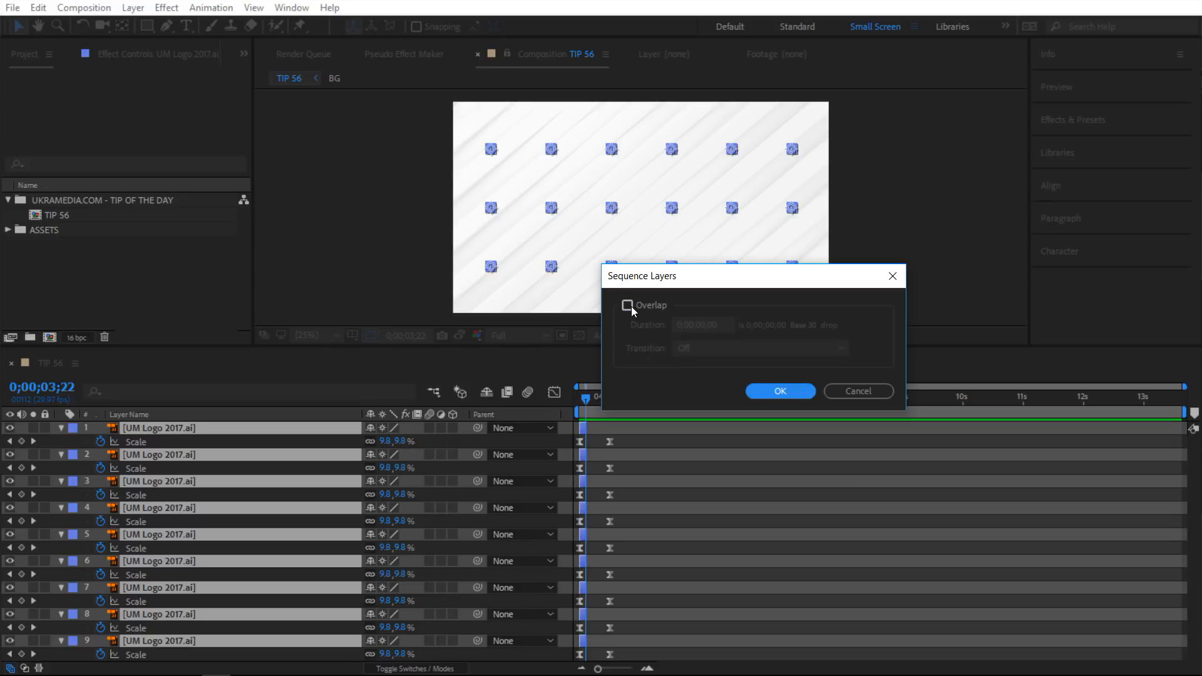
pyautogui.click(780, 391)
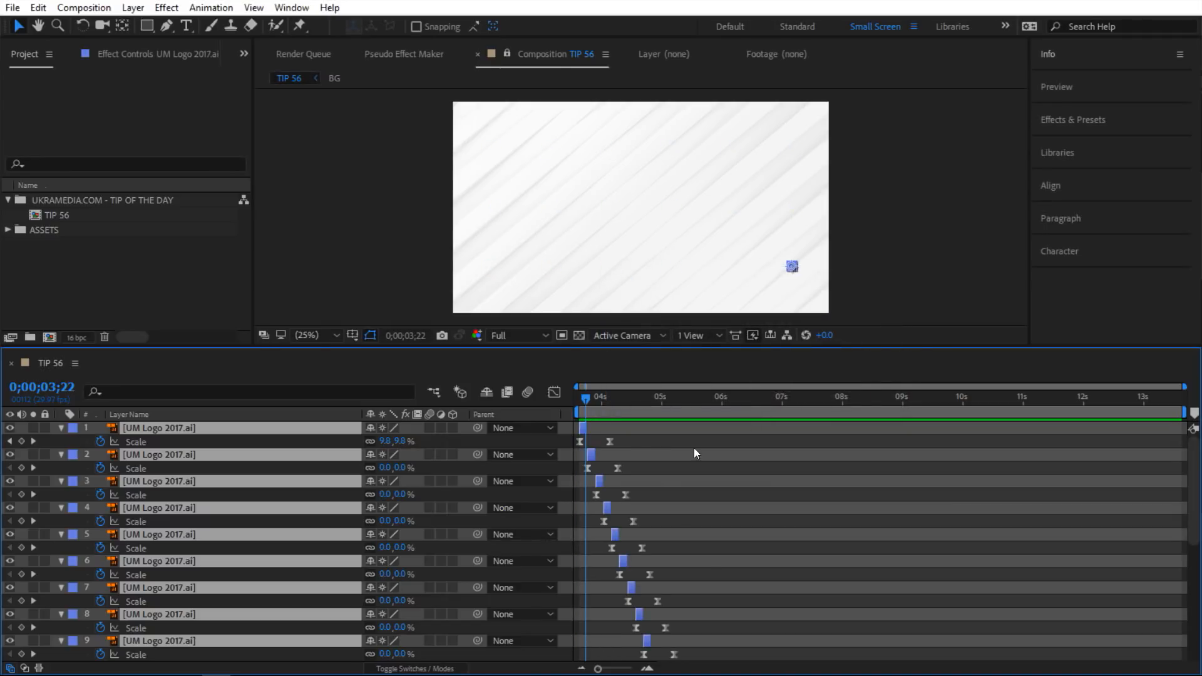
pyautogui.scroll(-3)
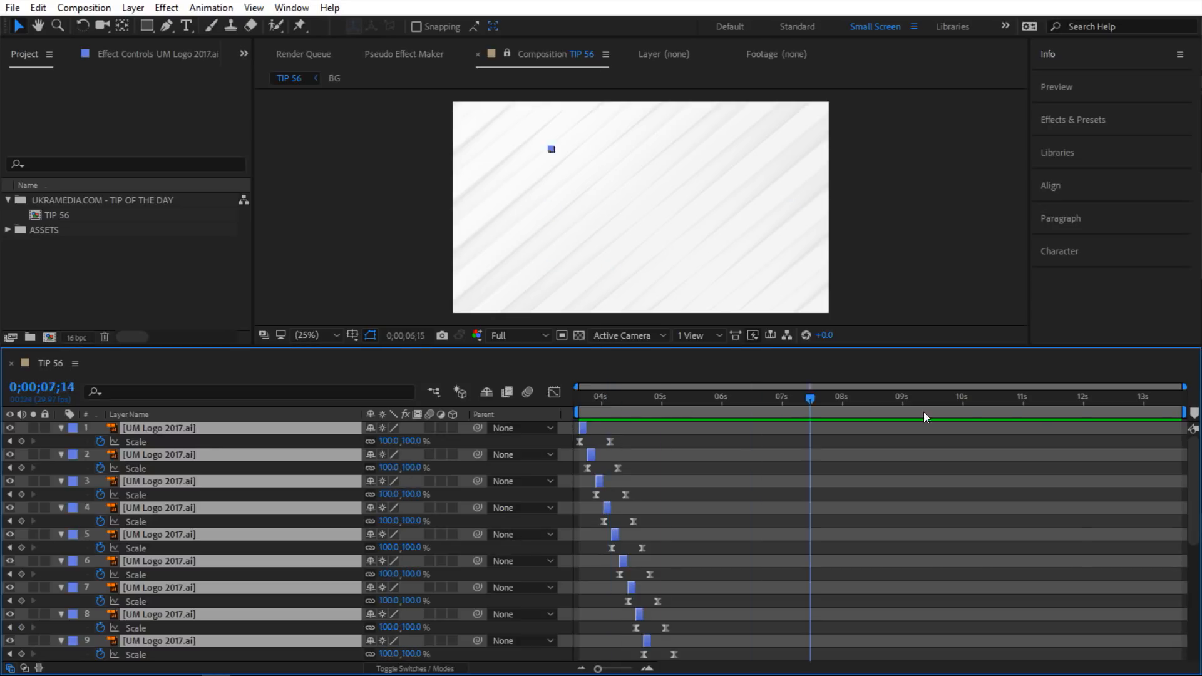
pyautogui.click(1180, 399)
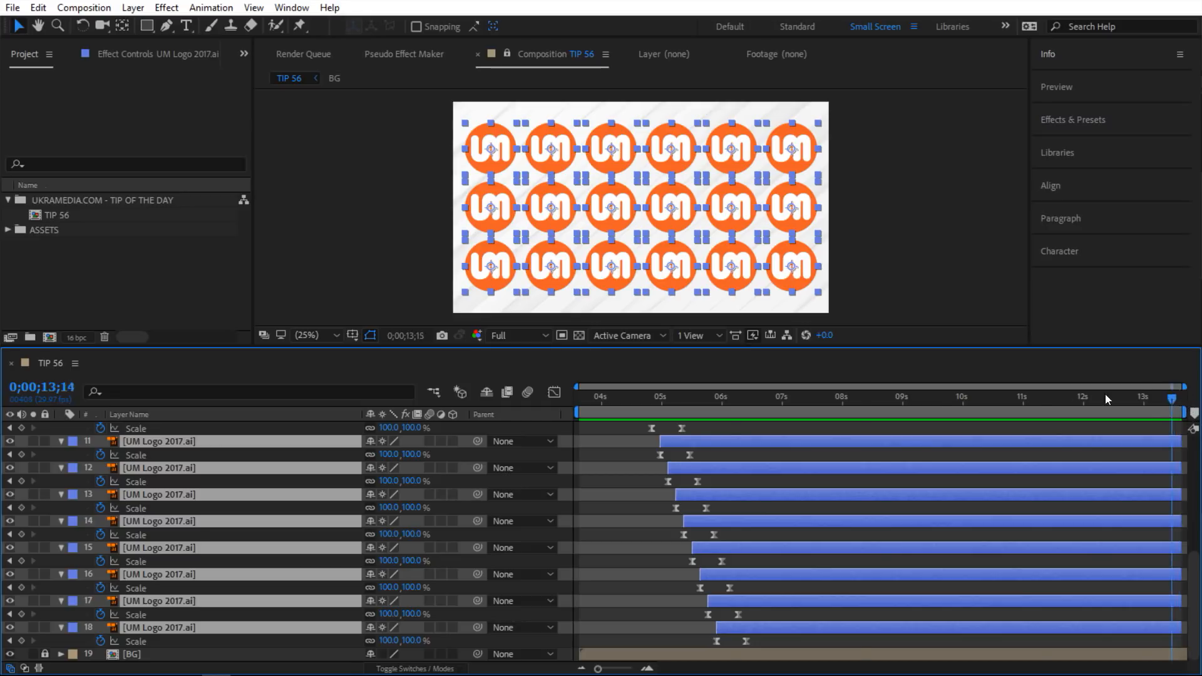
pyautogui.click(605, 397)
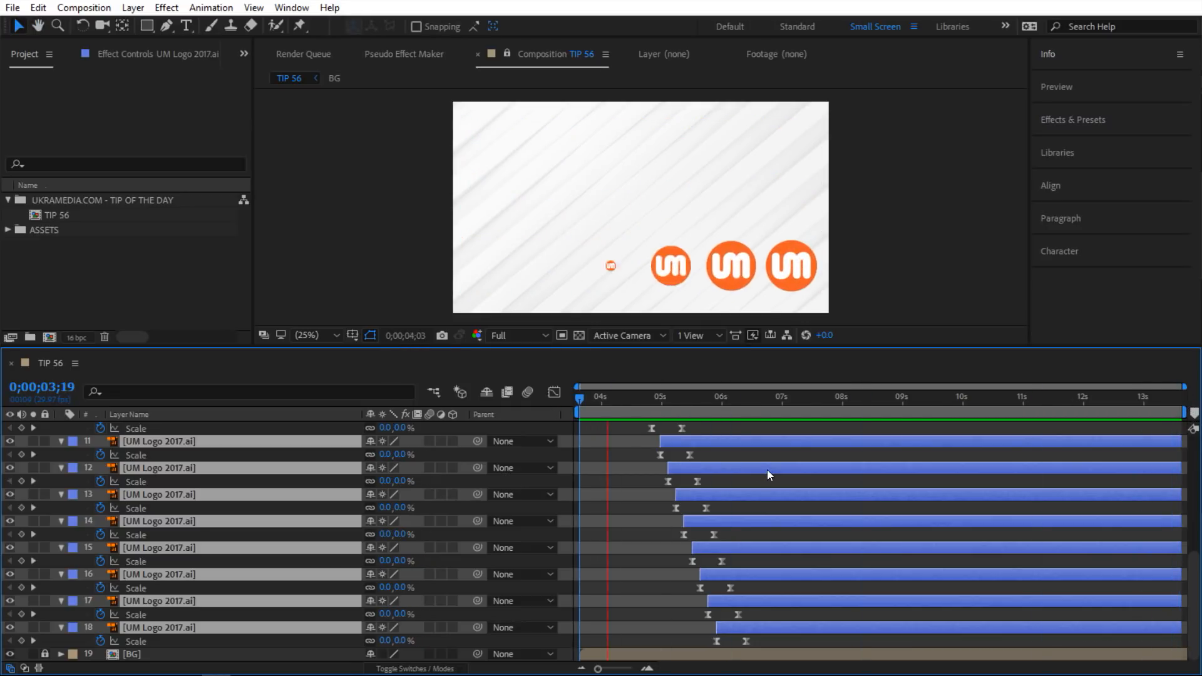
pyautogui.click(732, 397)
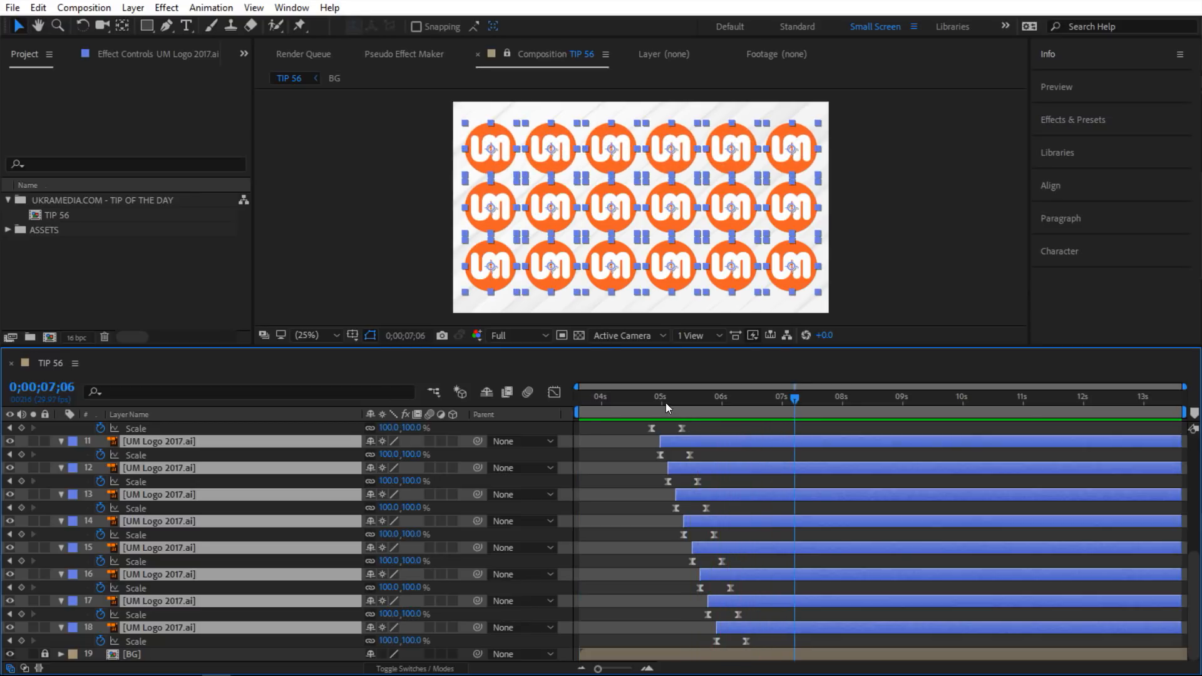
pyautogui.click(589, 396)
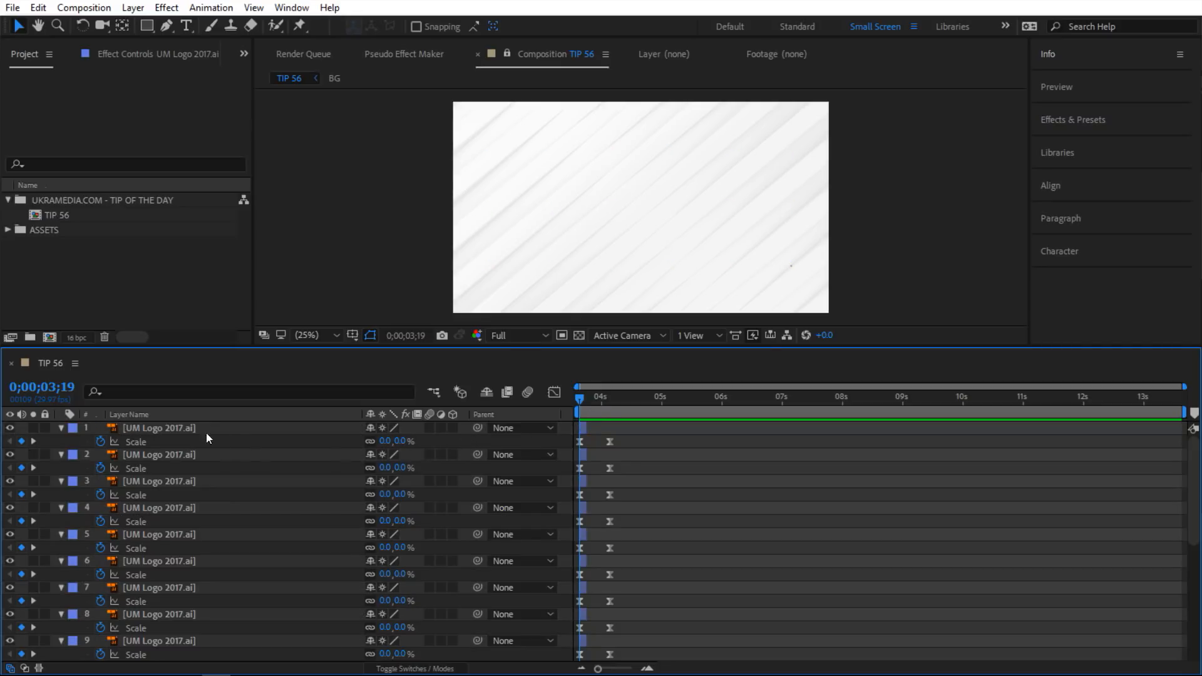
# - Select the logo layers one by one in a custom grid order
pyautogui.click(158, 428)
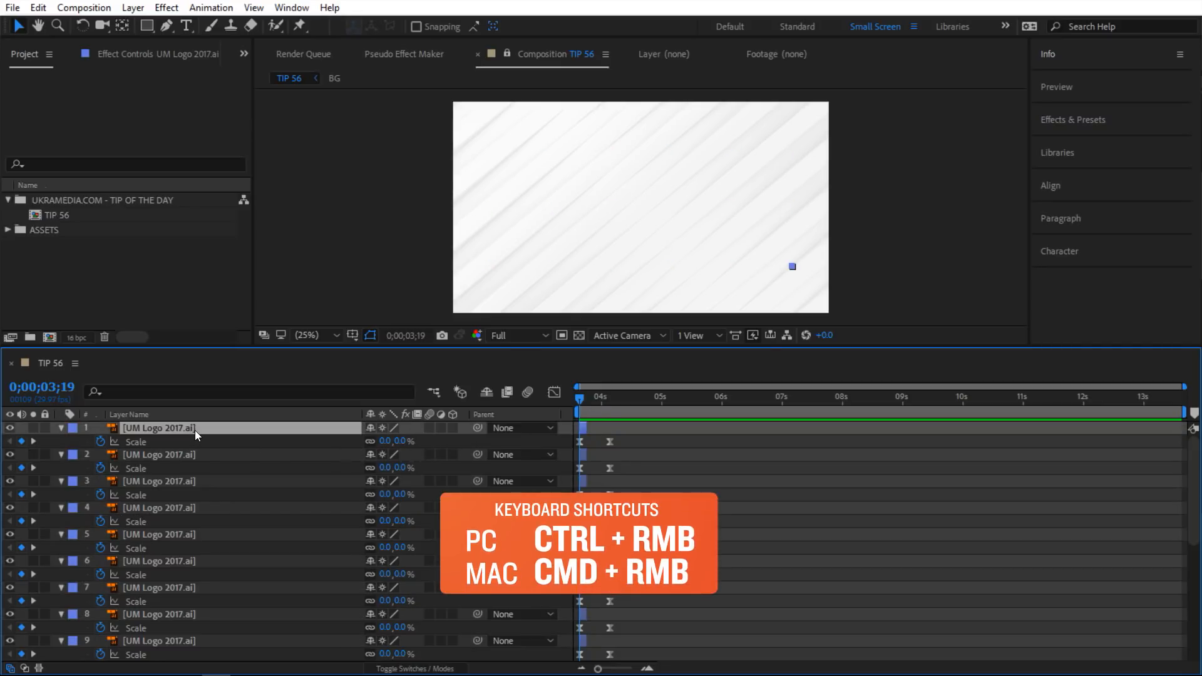
pyautogui.click(161, 534)
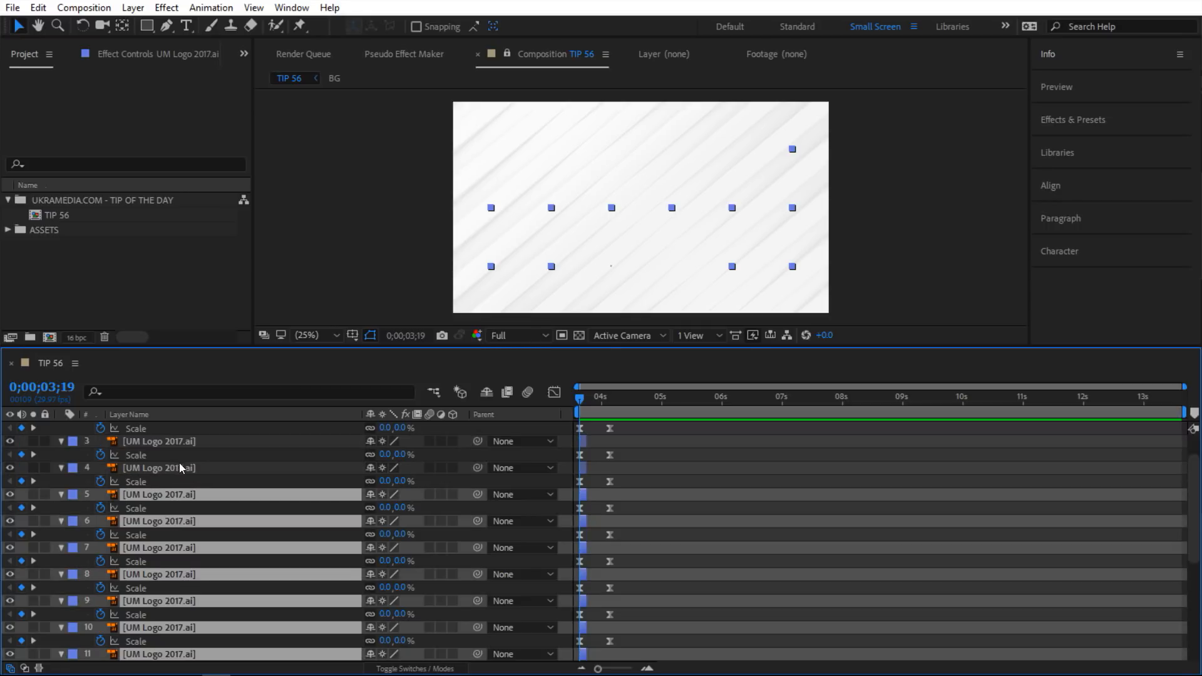
pyautogui.click(230, 441)
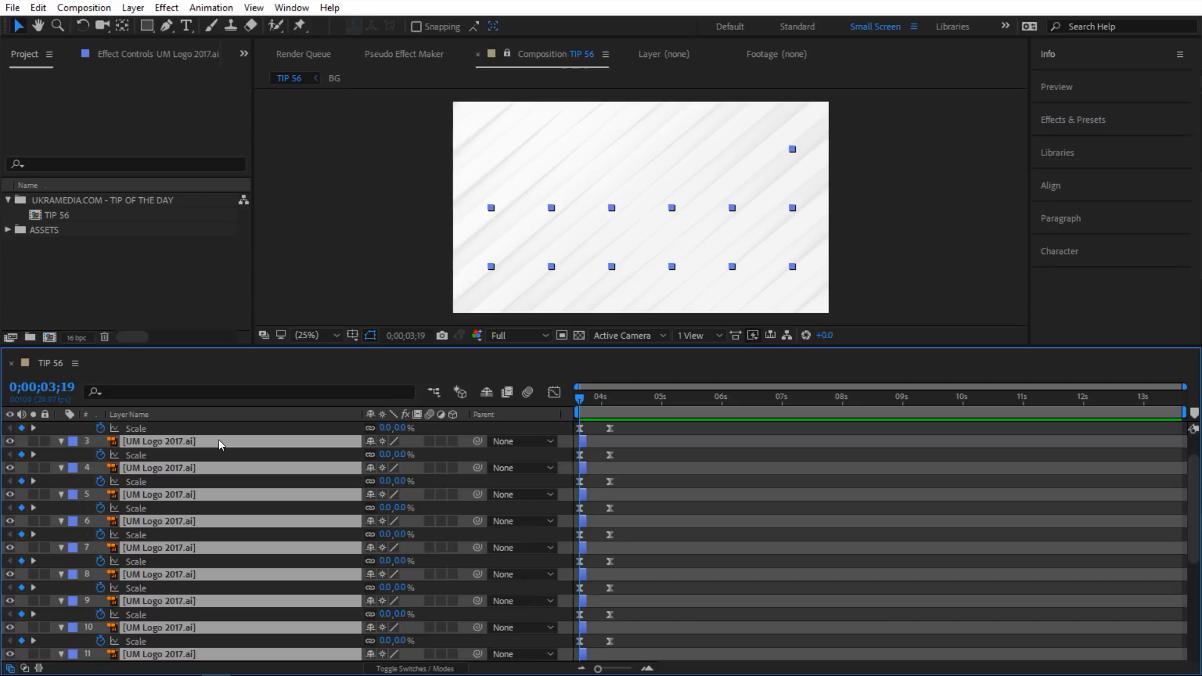
pyautogui.scroll(-3)
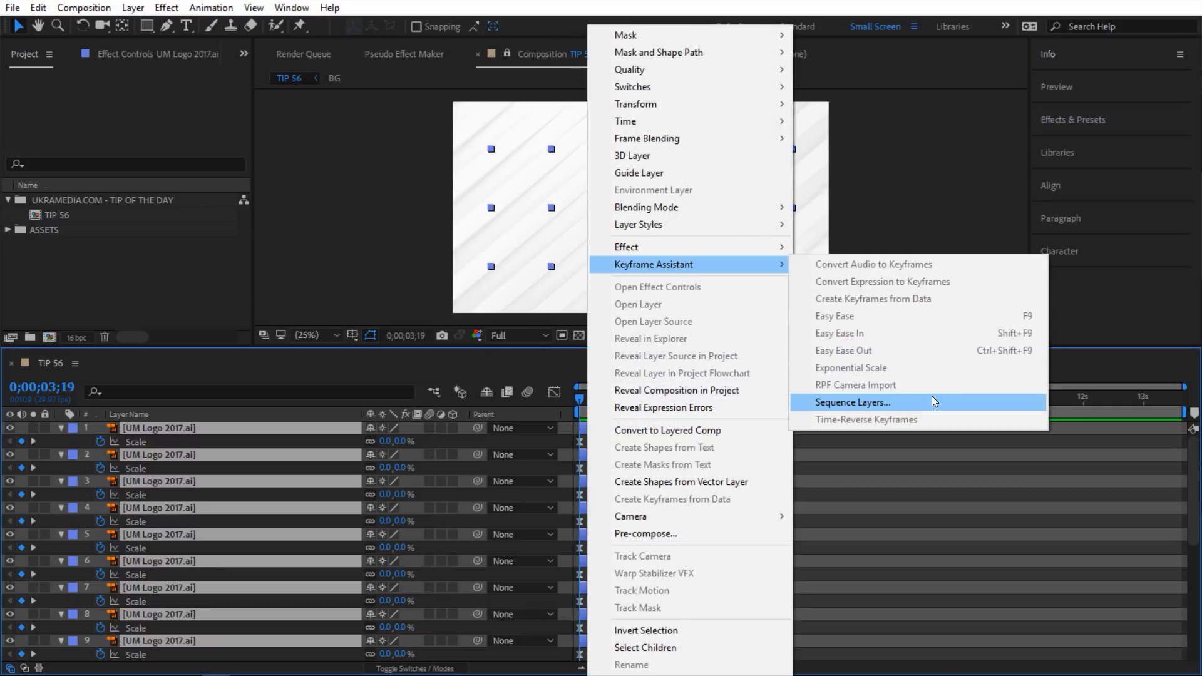
pyautogui.click(851, 402)
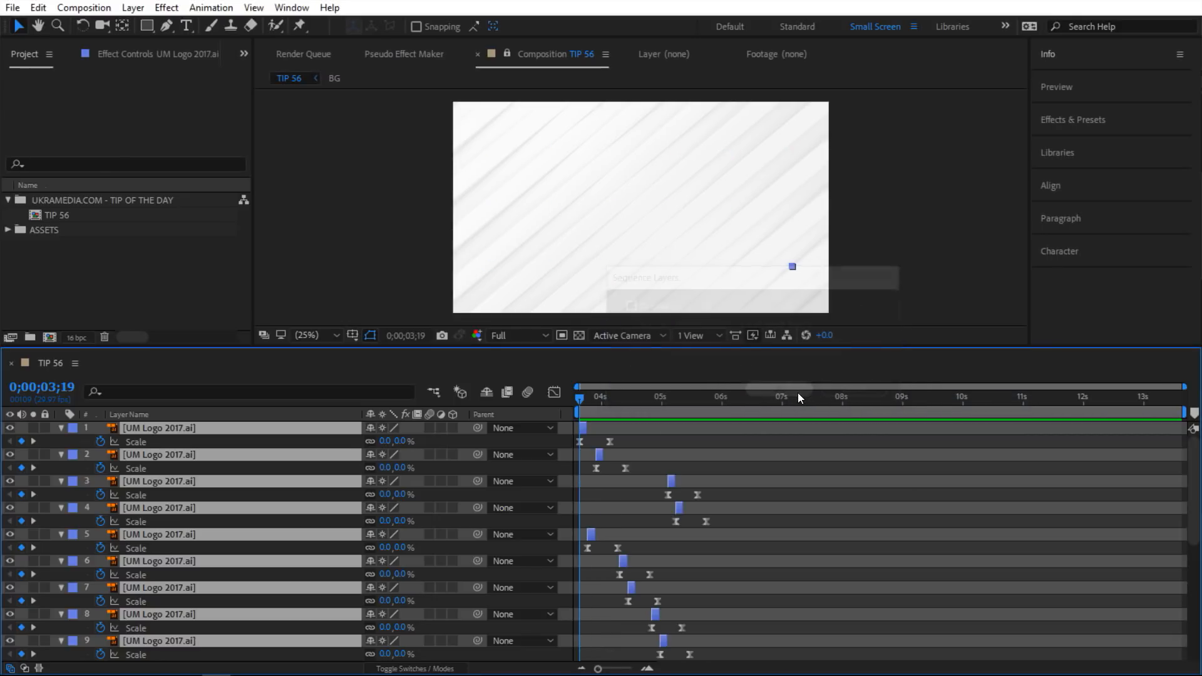
pyautogui.scroll(-3)
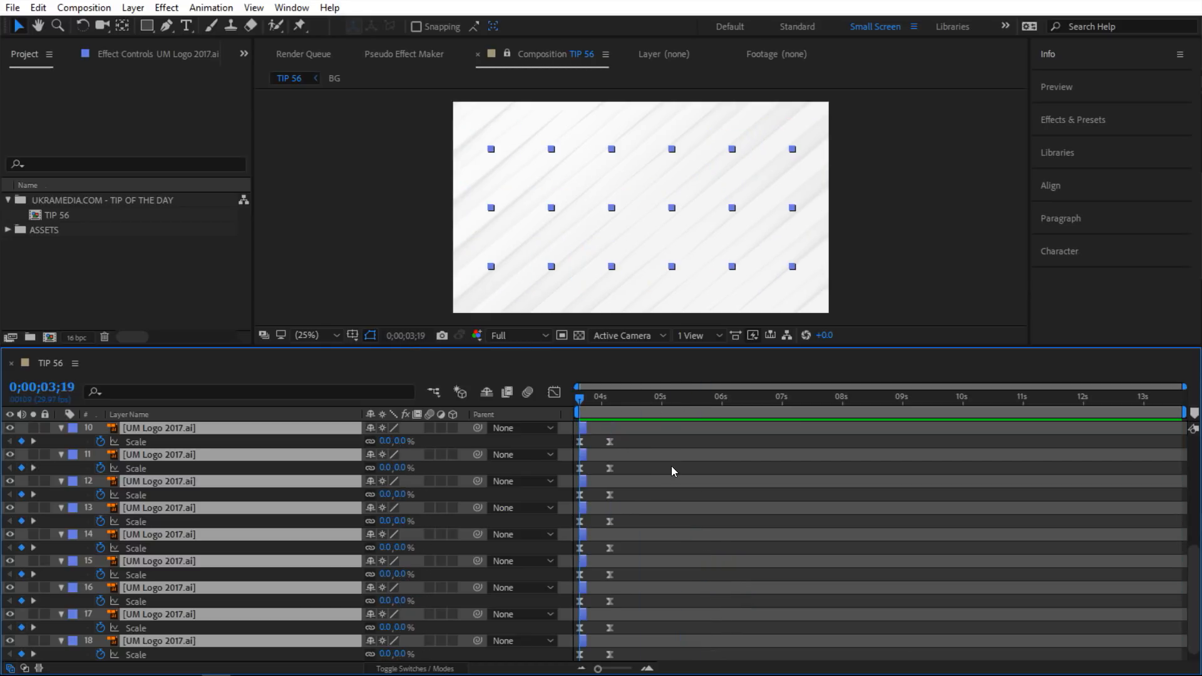
pyautogui.scroll(3)
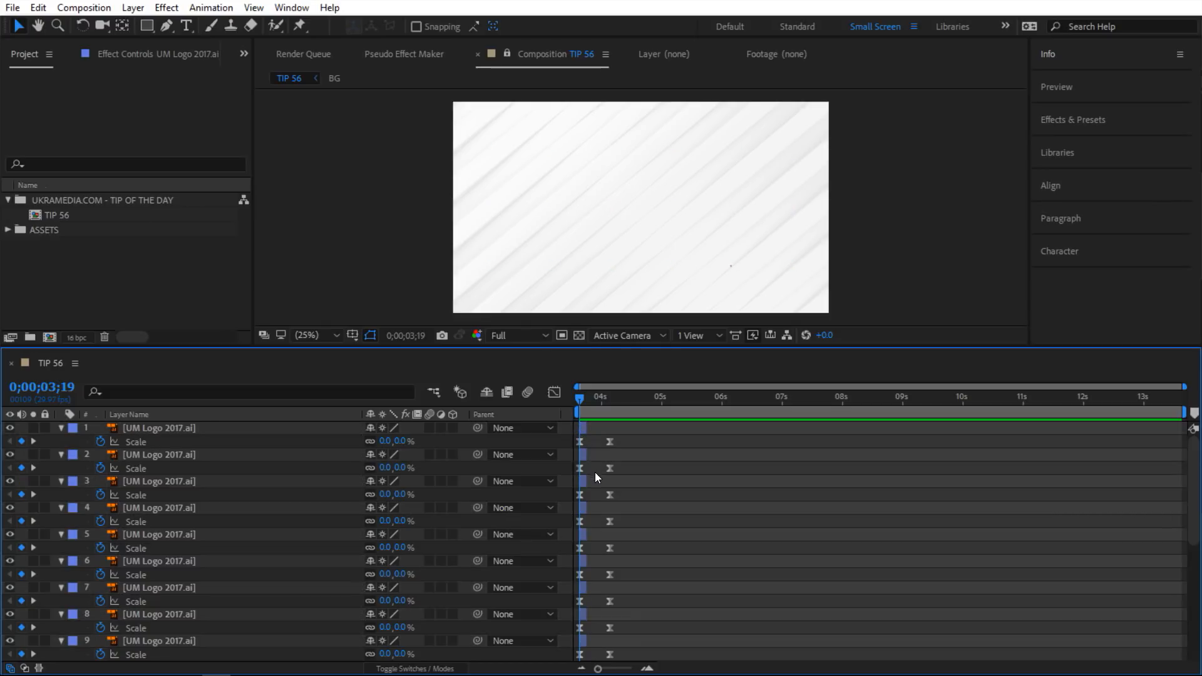
pyautogui.moveTo(589, 452)
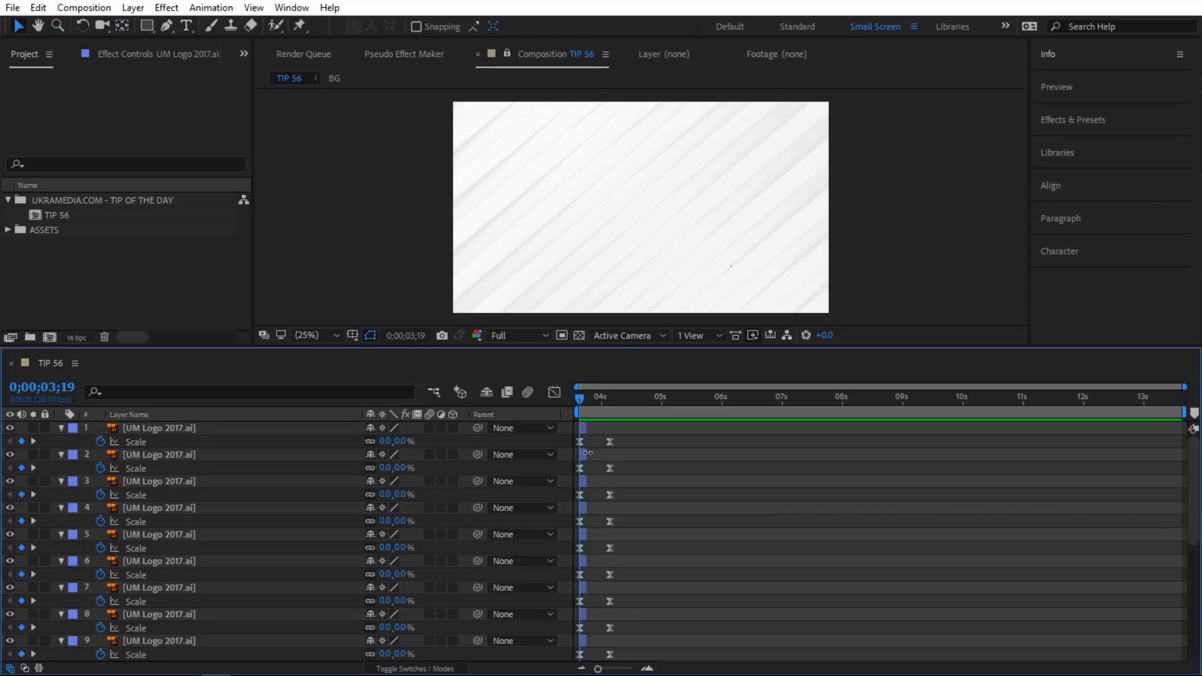
pyautogui.click(159, 481)
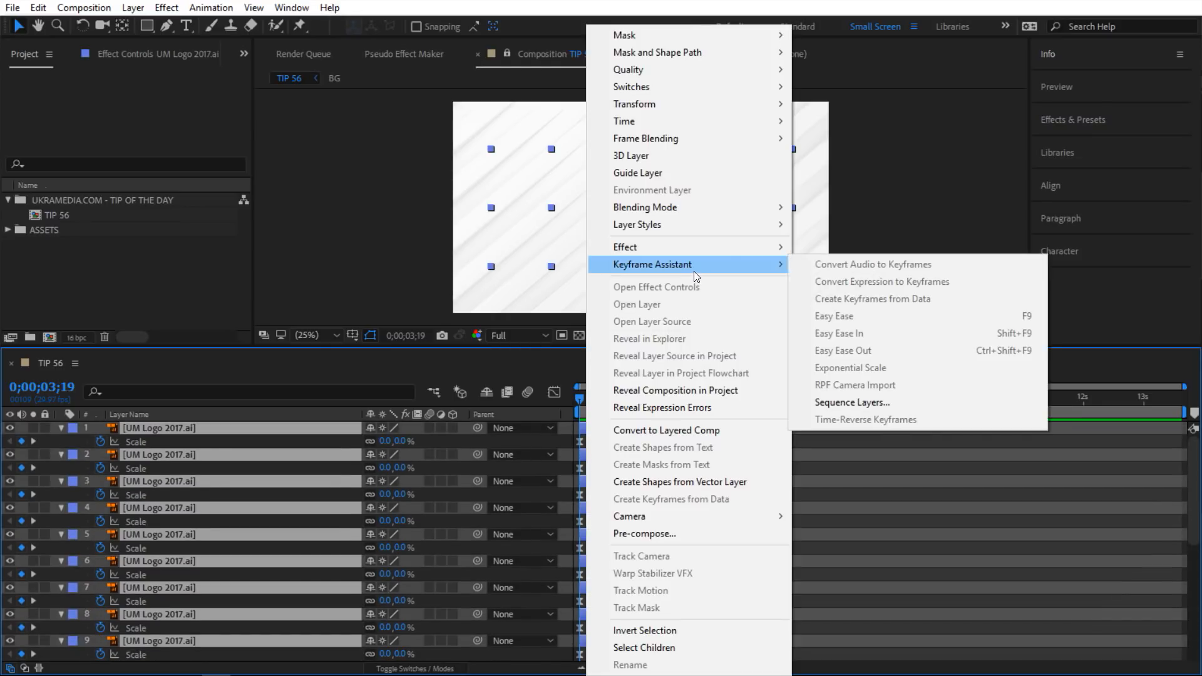
# - Re-apply Sequence Layers to the custom-ordered logo layers so they form a staircase
pyautogui.click(851, 402)
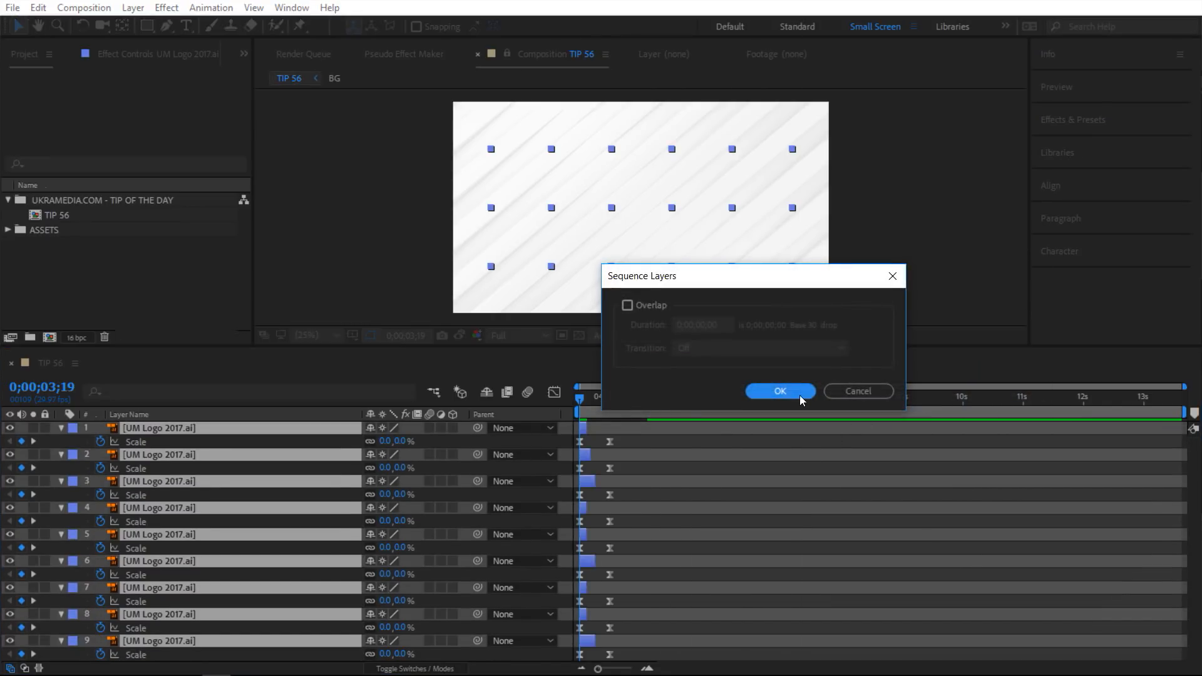
pyautogui.click(780, 391)
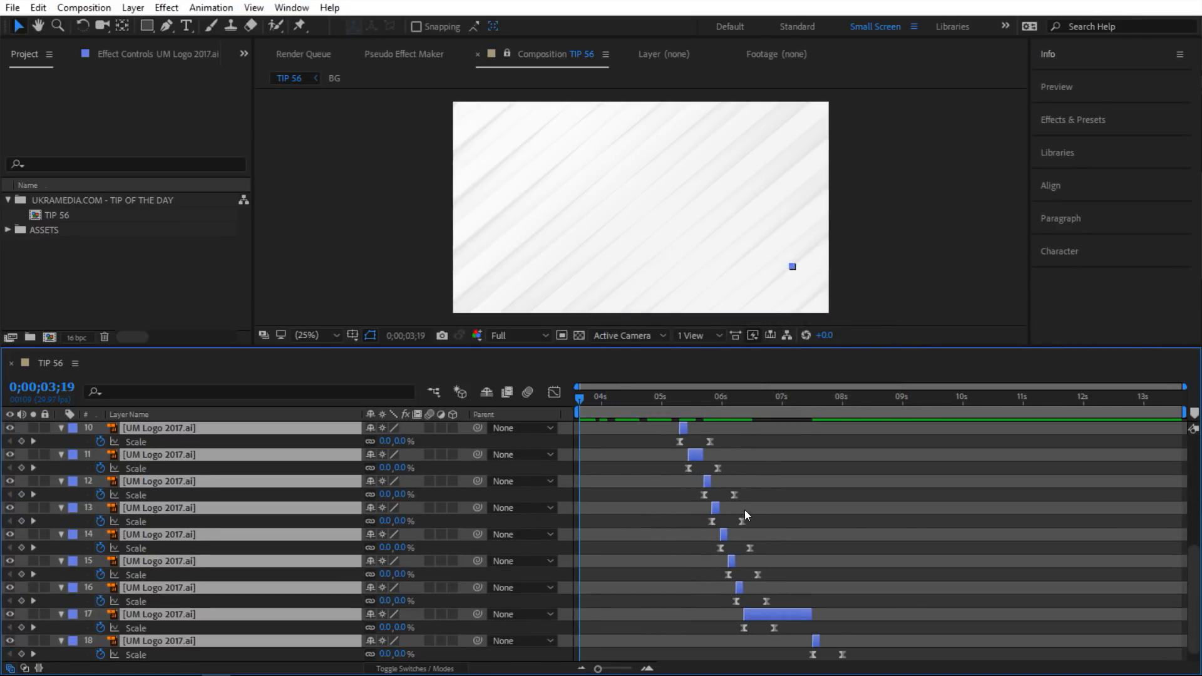
pyautogui.scroll(-3)
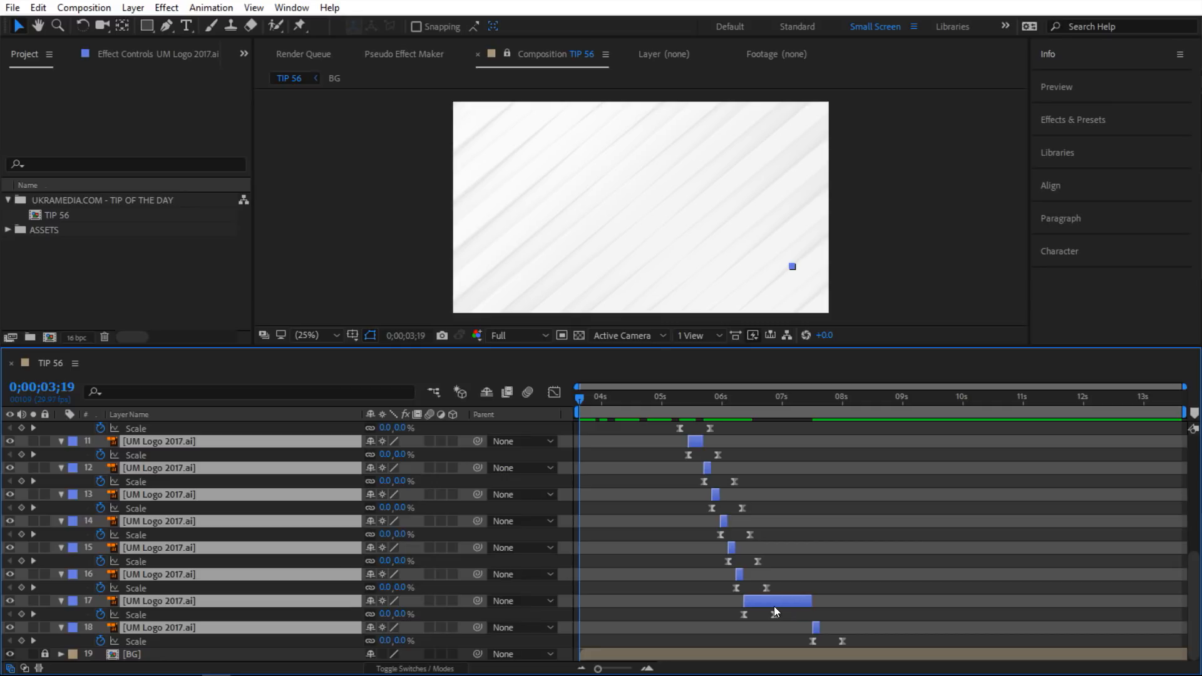
pyautogui.moveTo(1051, 483)
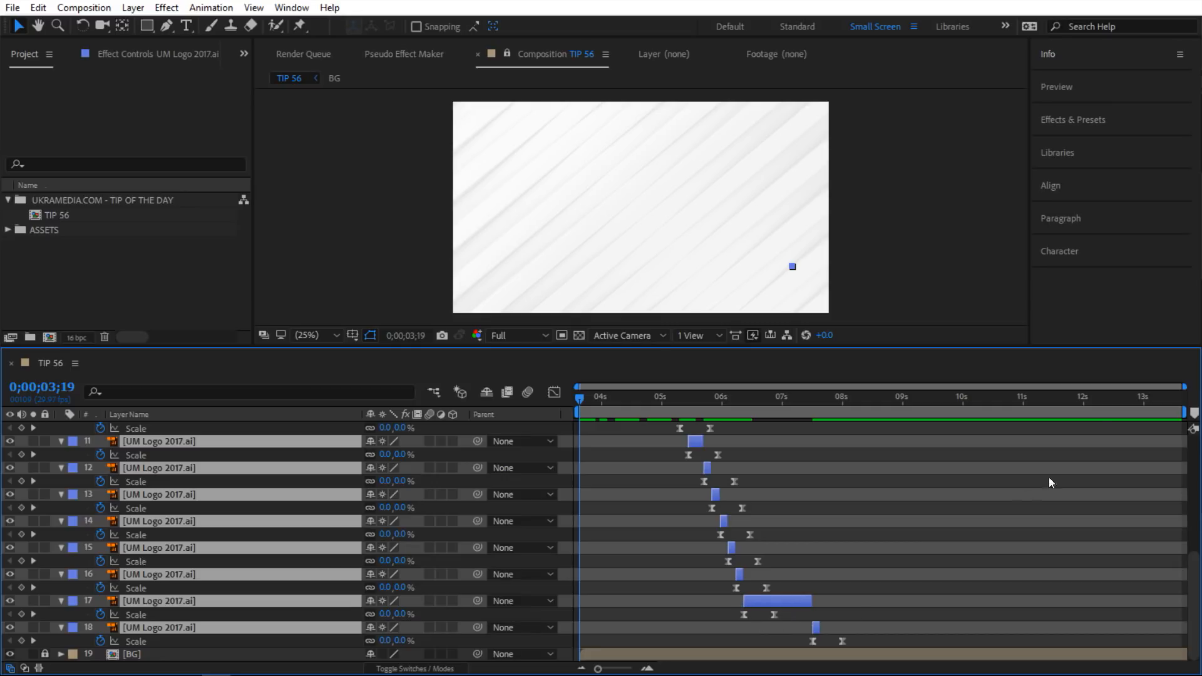